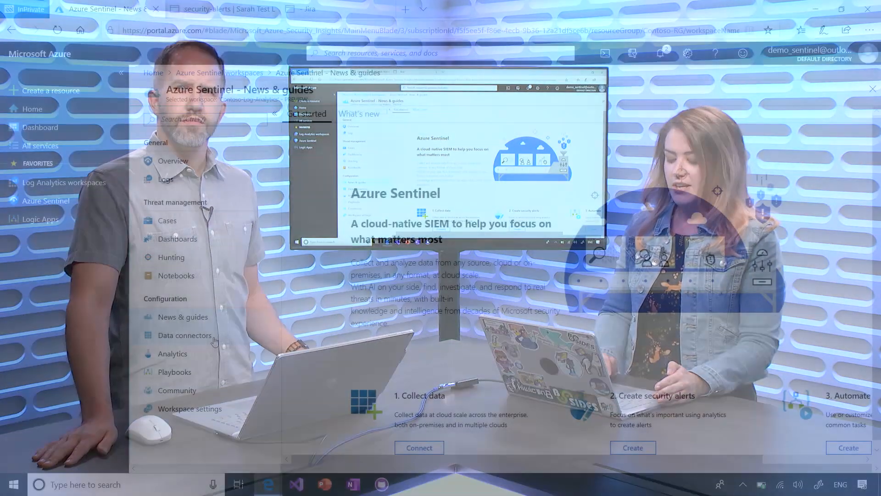
# Go to Data connectors and configure the Azure Active Directory connector.
pyautogui.click(182, 335)
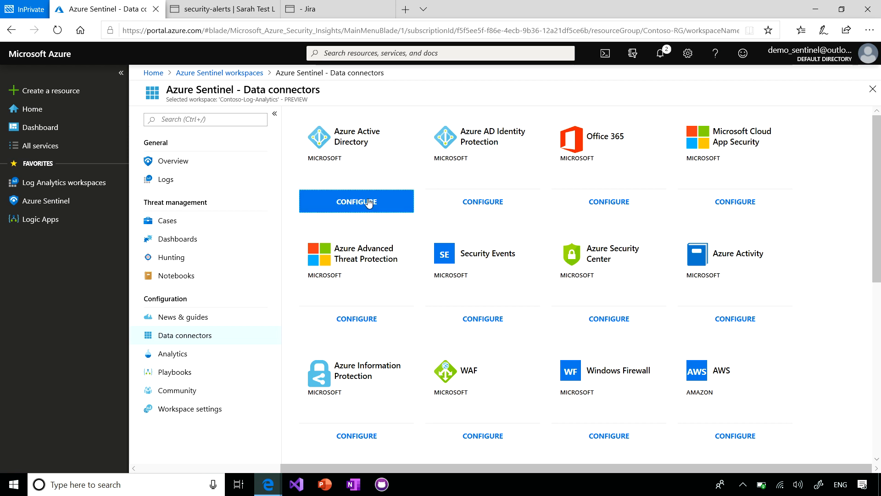
pyautogui.click(357, 201)
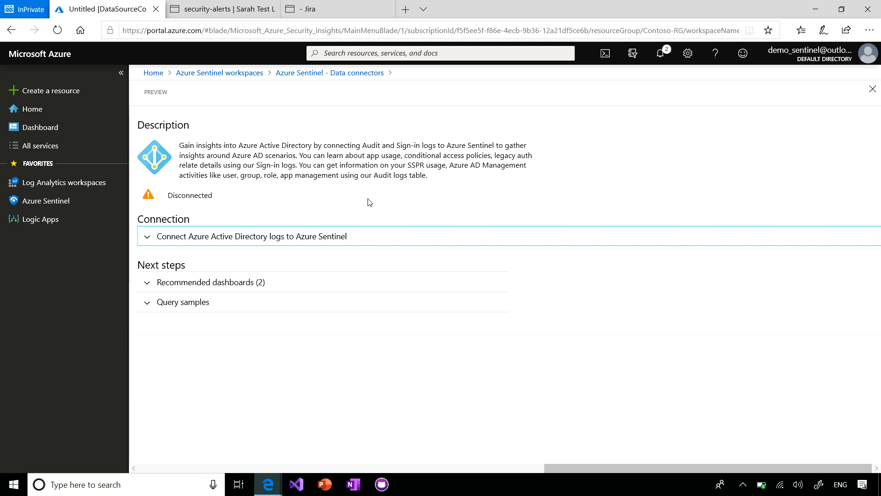
# Connect Azure AD Sign-in logs so the connector status changes to Connected.
pyautogui.click(210, 282)
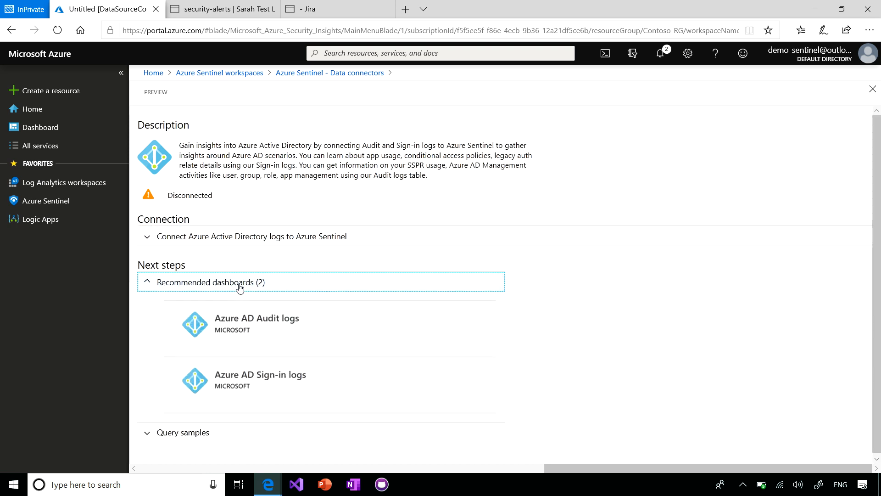
pyautogui.moveTo(299, 277)
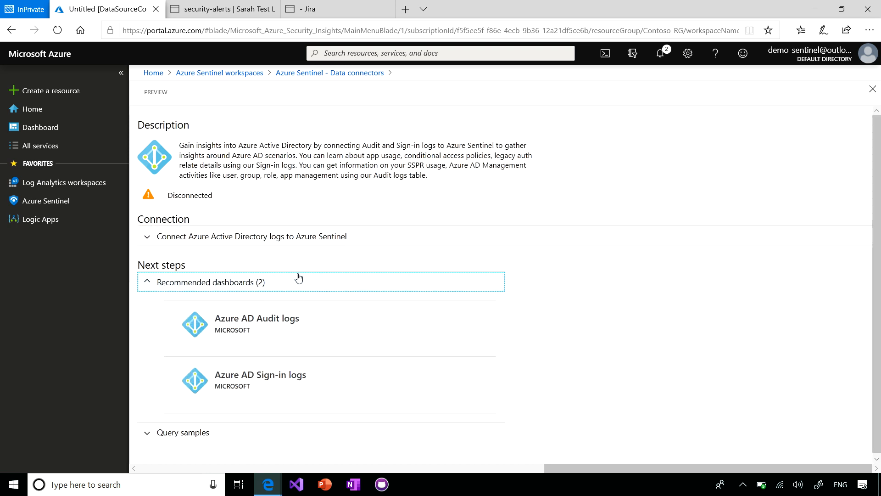
pyautogui.click(250, 236)
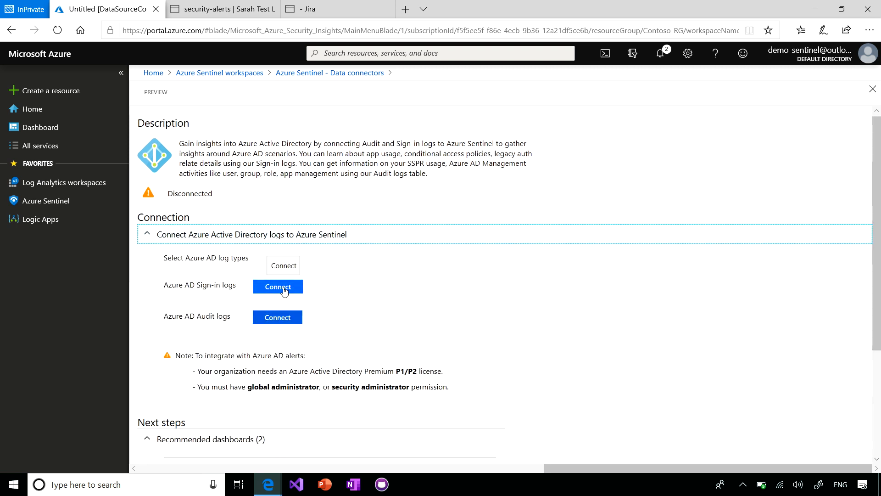
pyautogui.click(276, 287)
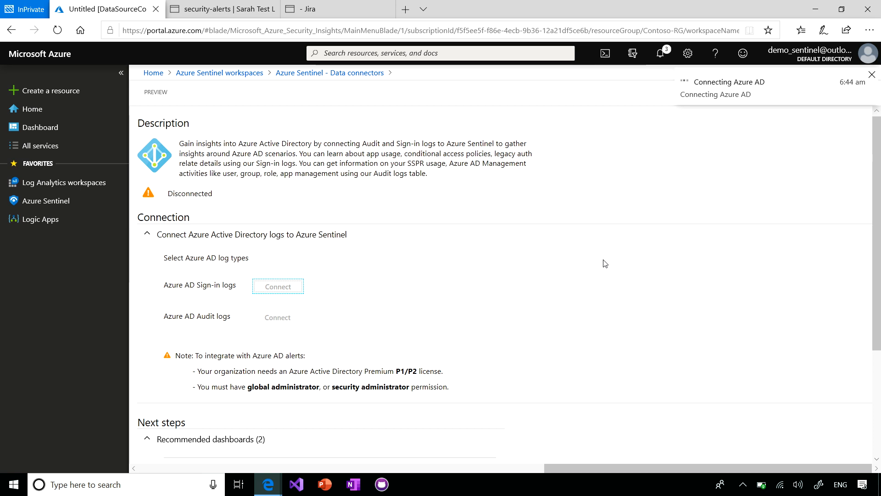
pyautogui.click(277, 286)
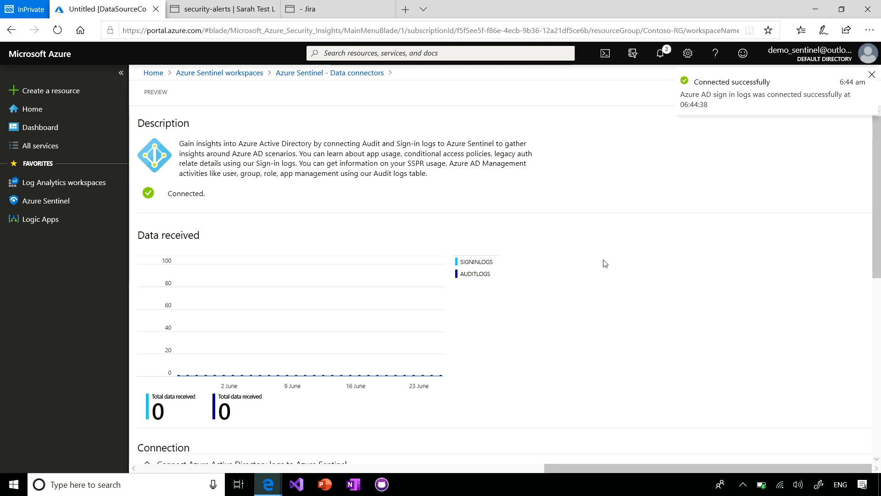
# Connect Azure AD Audit logs so both log types feed the workspace.
pyautogui.click(872, 74)
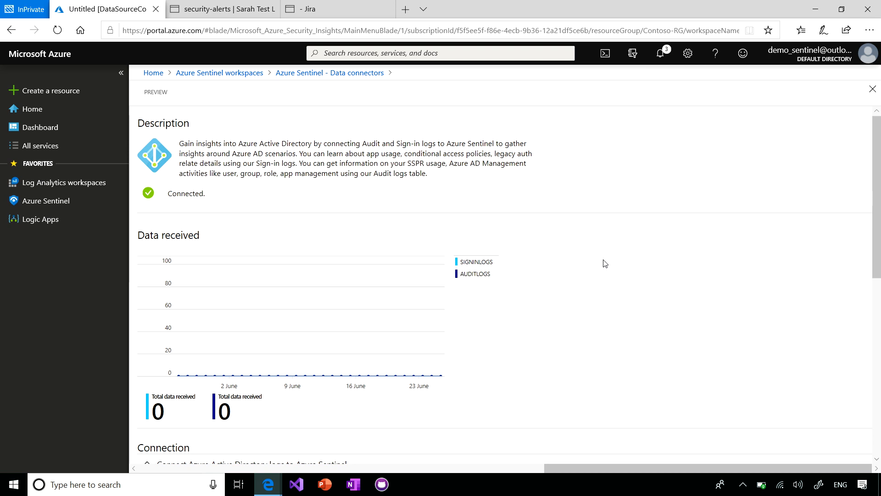
pyautogui.scroll(-3)
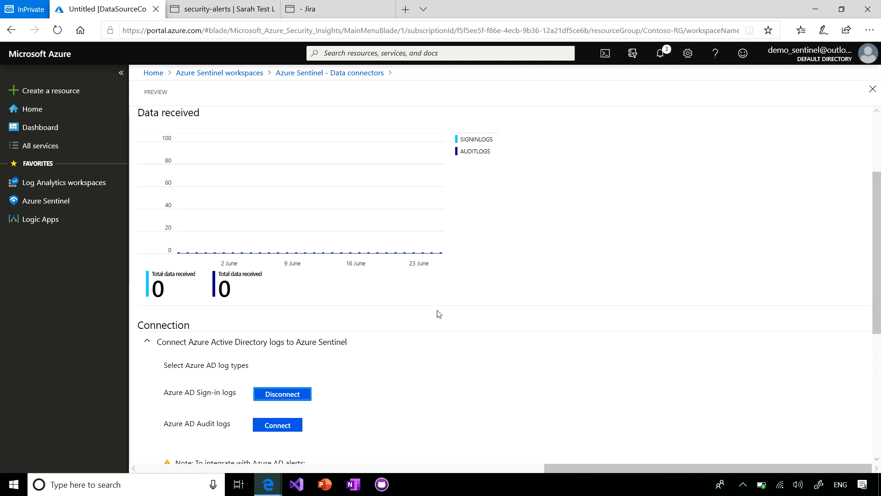
pyautogui.click(276, 424)
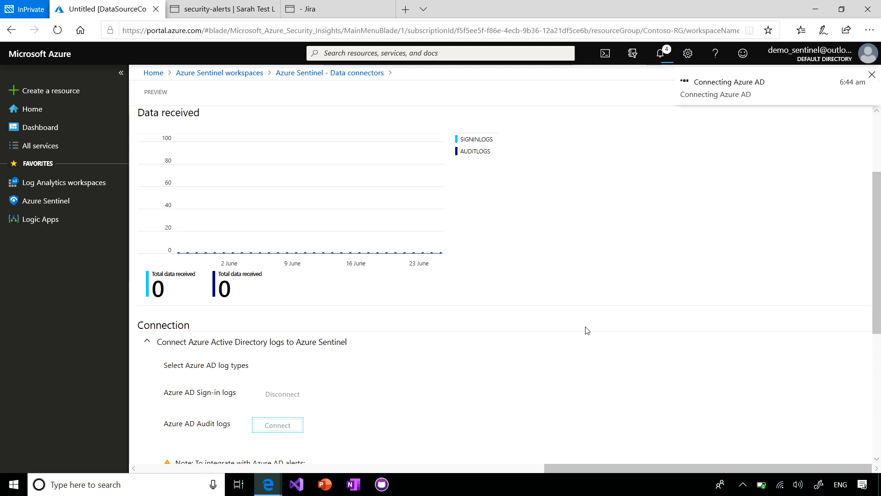
pyautogui.click(277, 424)
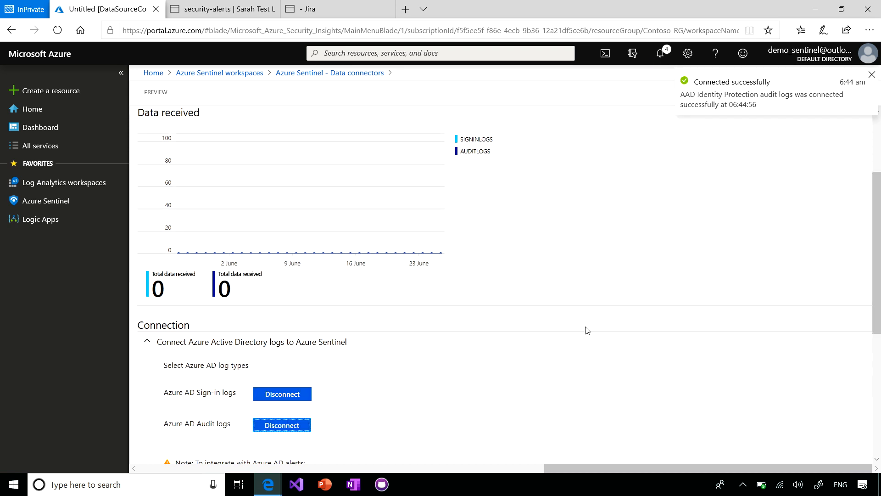